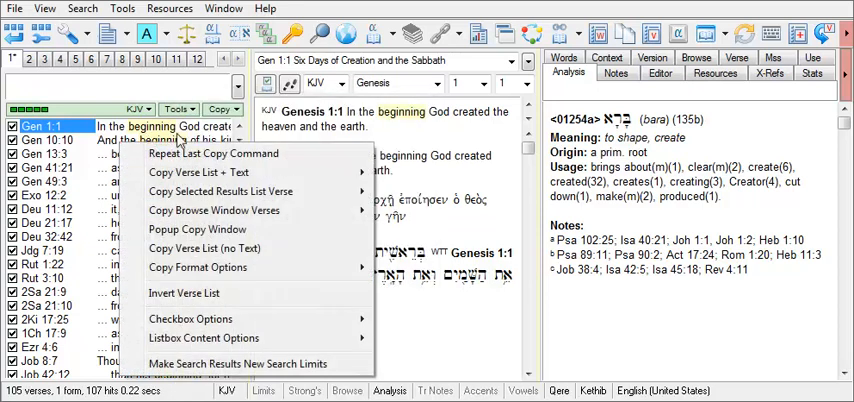
- Show the context menus for the search results, the word 'beginning', and the Analysis window
{"action": "right_click", "coordinate": [278, 127]}
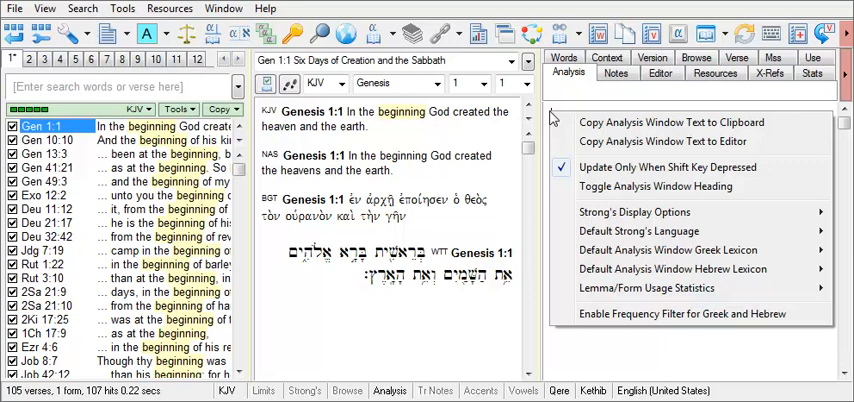
{"action": "mouse_move", "coordinate": [97, 91]}
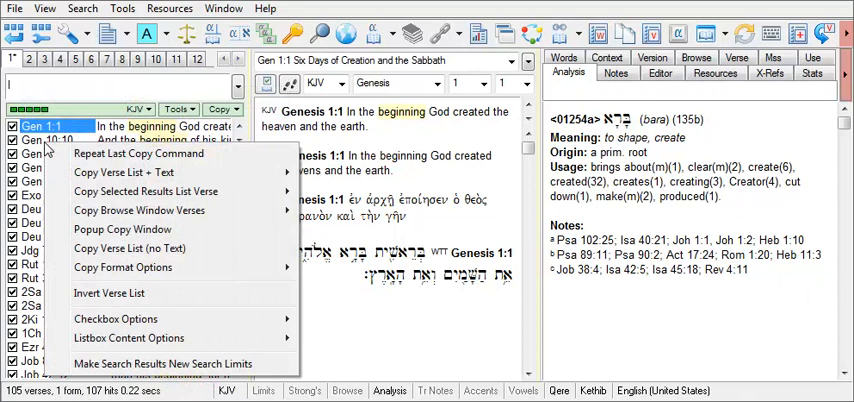
{"action": "mouse_move", "coordinate": [400, 138]}
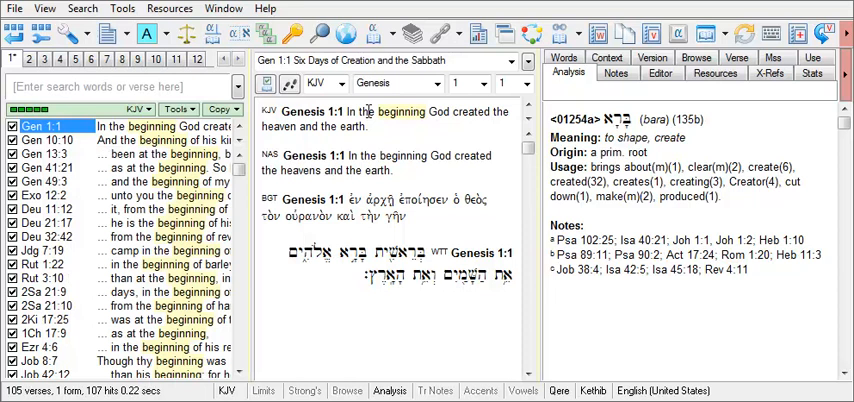
{"action": "right_click", "coordinate": [397, 111]}
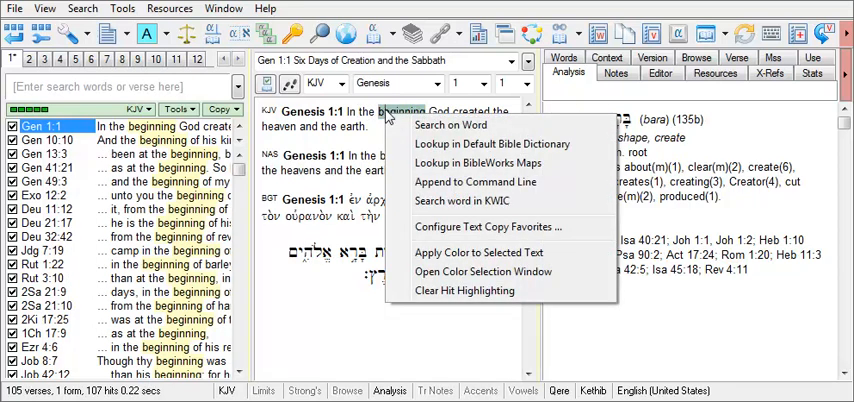
{"action": "right_click", "coordinate": [376, 200]}
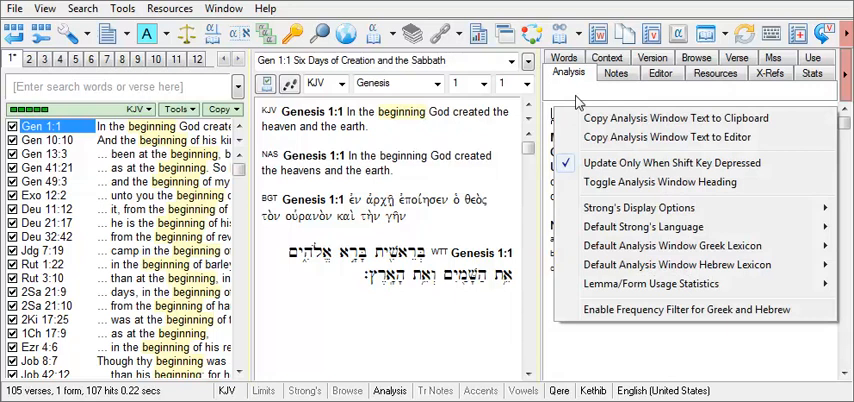
- Show the cross-references for Genesis 1:1, then switch to the neighbouring analysis tab
{"action": "left_click", "coordinate": [618, 71]}
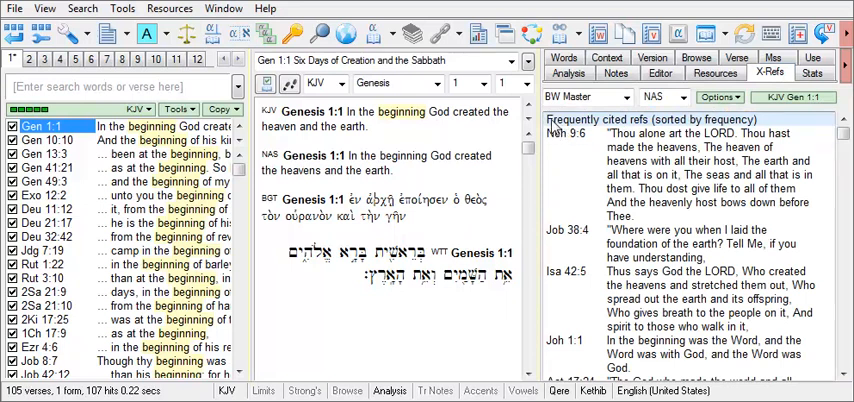
{"action": "left_click", "coordinate": [568, 71]}
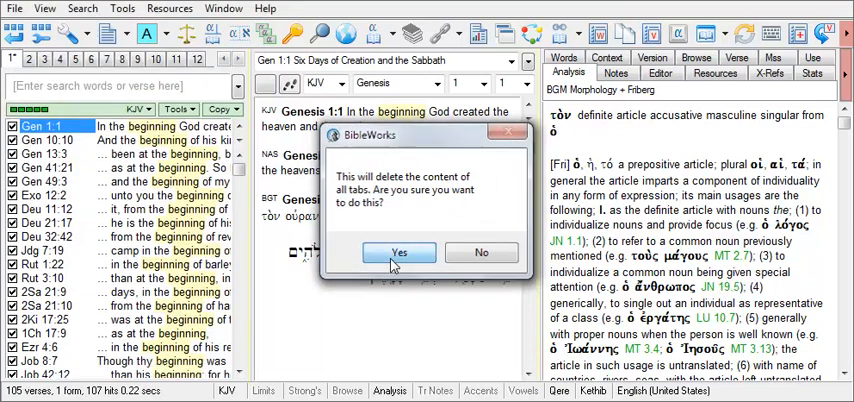
- Confirm deleting the content of all analysis tabs
{"action": "left_click", "coordinate": [377, 250]}
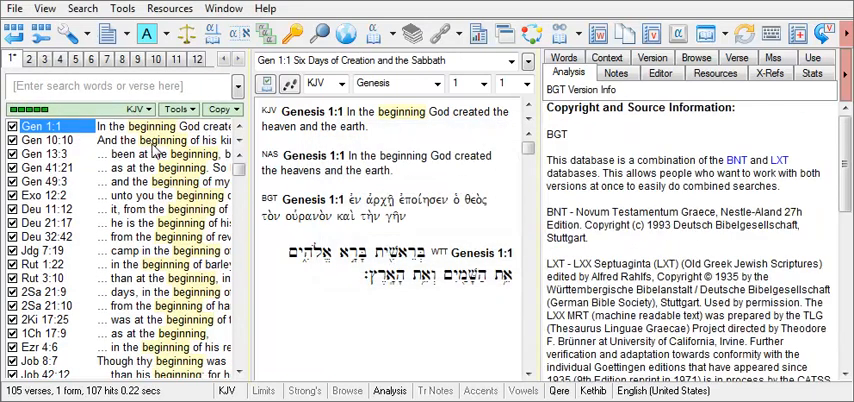